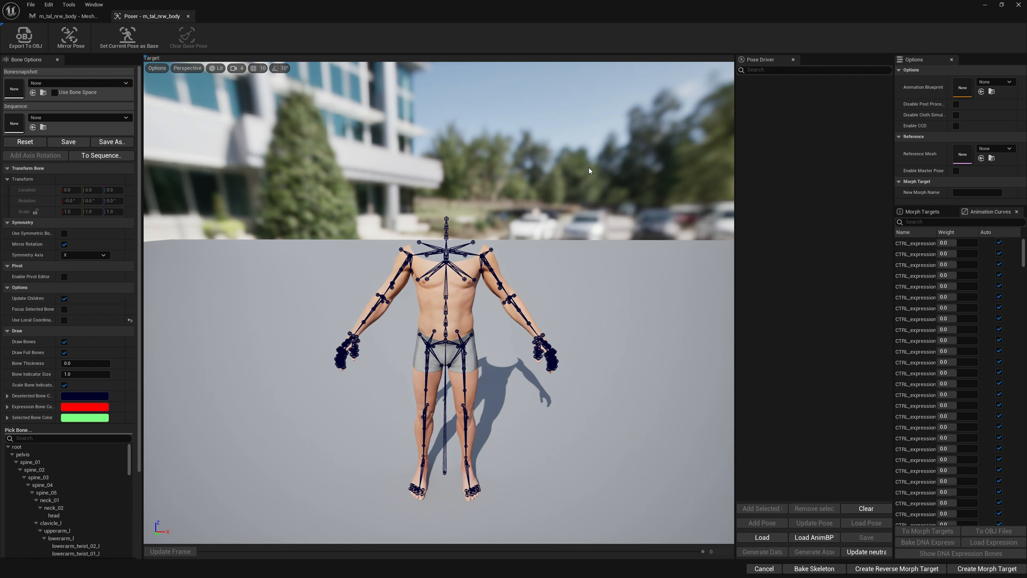
{"action": "mouse_move", "coordinate": [128, 37]}
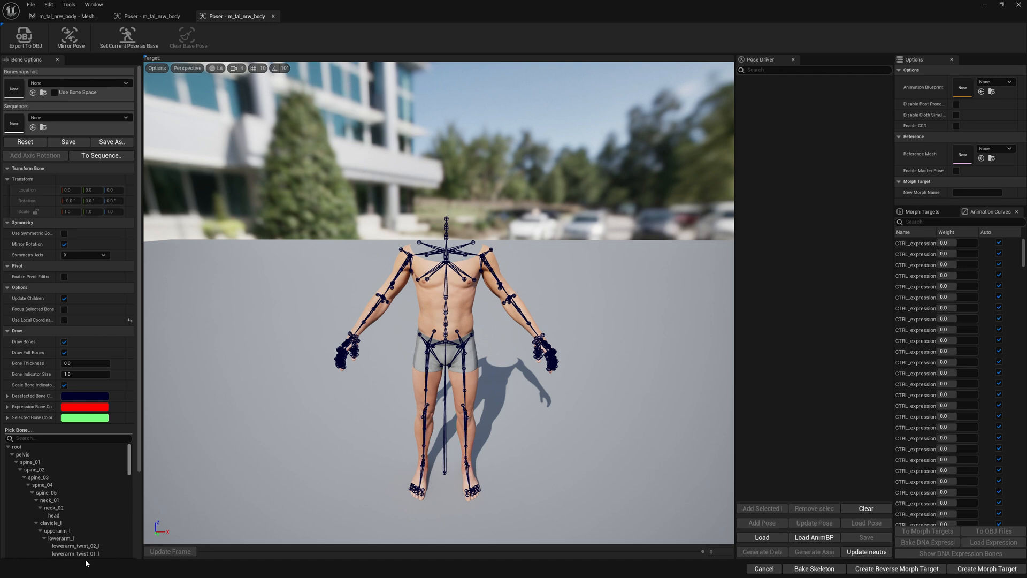
{"action": "mouse_move", "coordinate": [845, 116]}
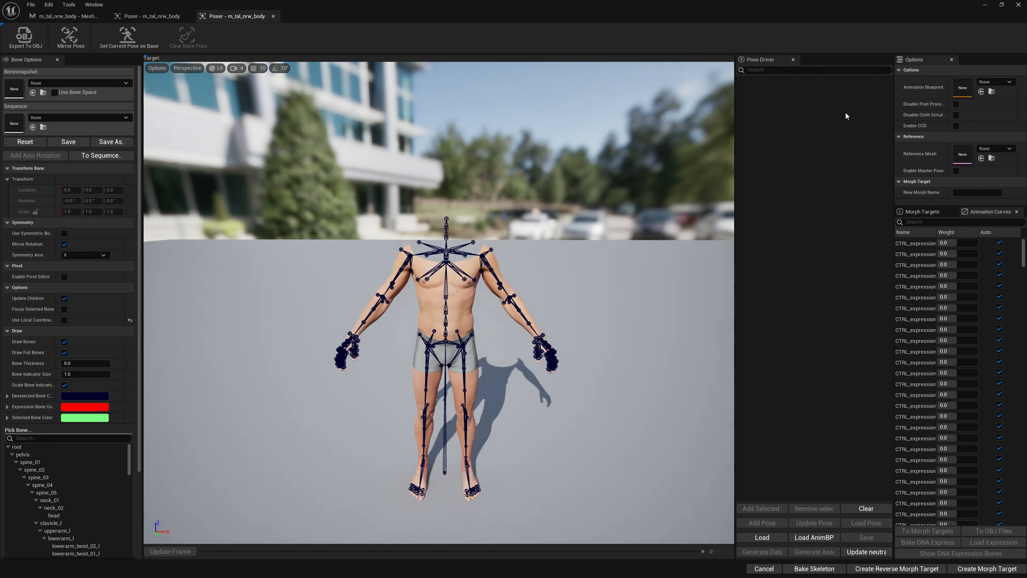
{"action": "mouse_move", "coordinate": [847, 83]}
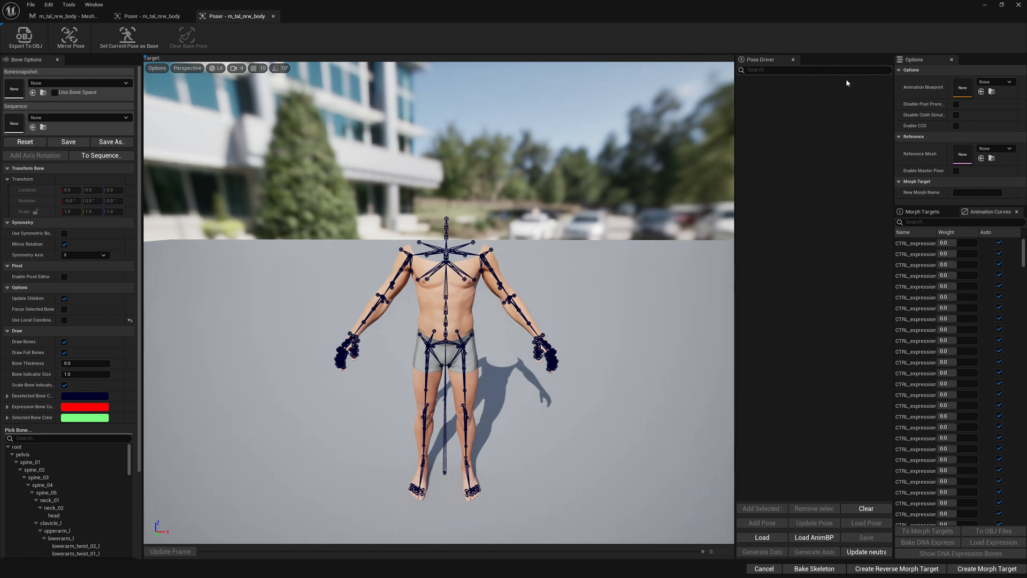
{"action": "mouse_move", "coordinate": [889, 345]}
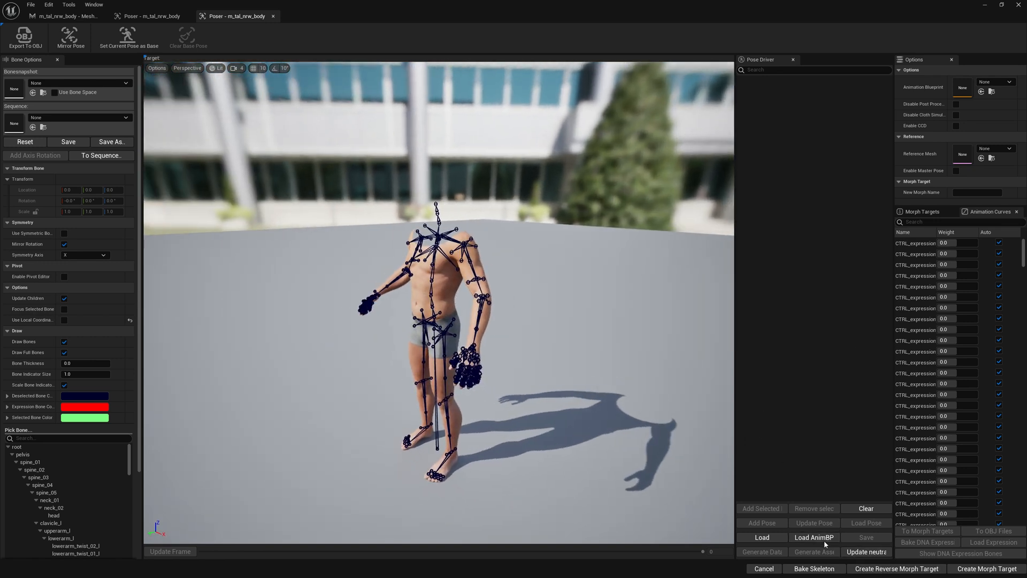
{"action": "mouse_move", "coordinate": [814, 537]}
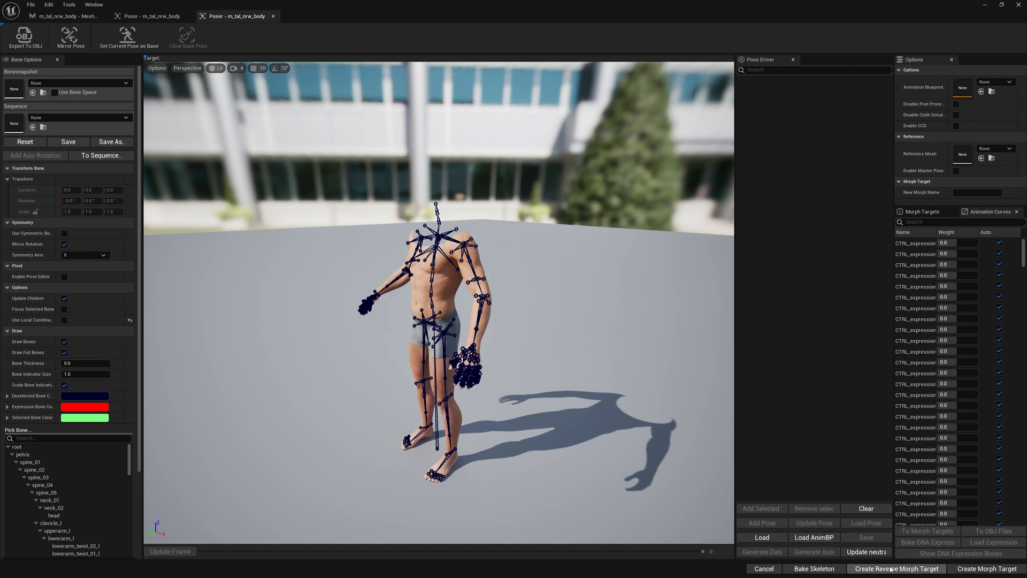
{"action": "mouse_move", "coordinate": [866, 552]}
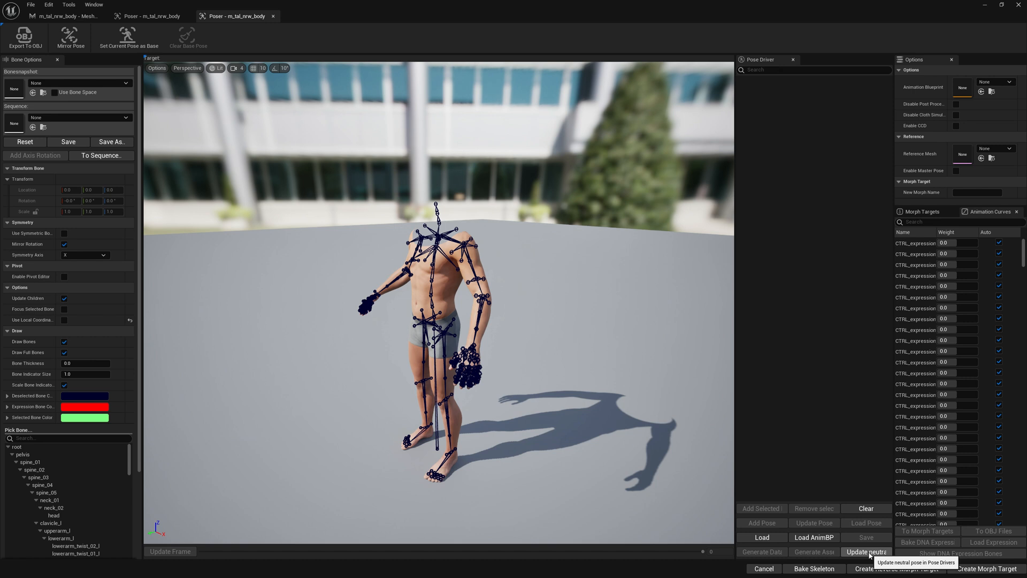
{"action": "mouse_move", "coordinate": [762, 492]}
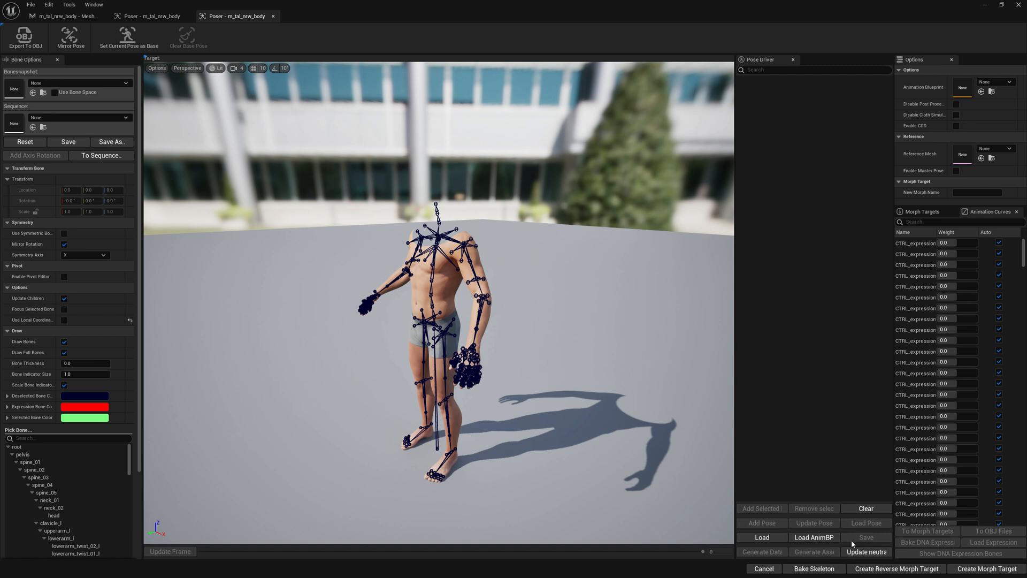
Load the body's pose drivers from the animation blueprint into the Pose Driver list
{"action": "left_click", "coordinate": [813, 537]}
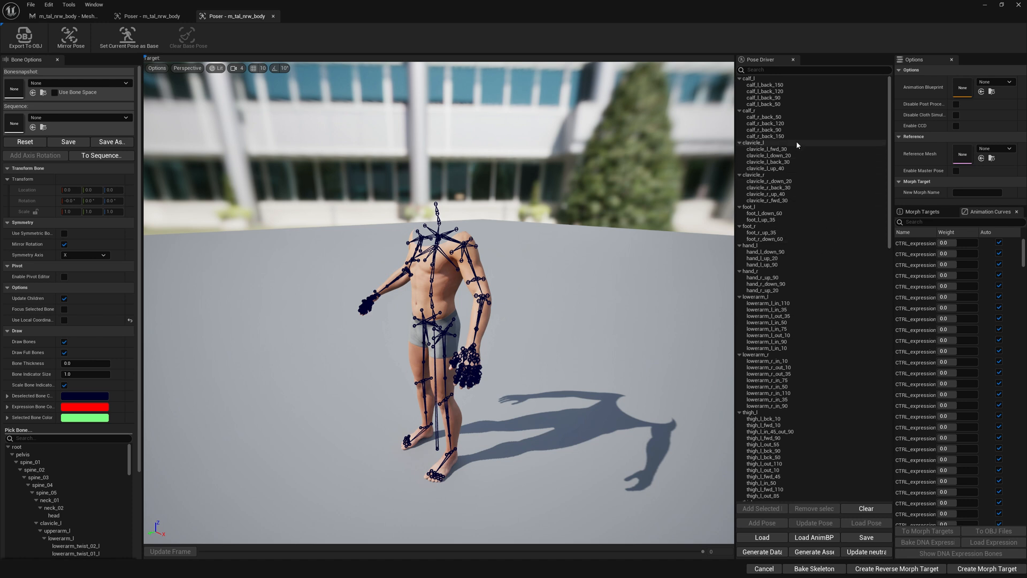
{"action": "mouse_move", "coordinate": [372, 189]}
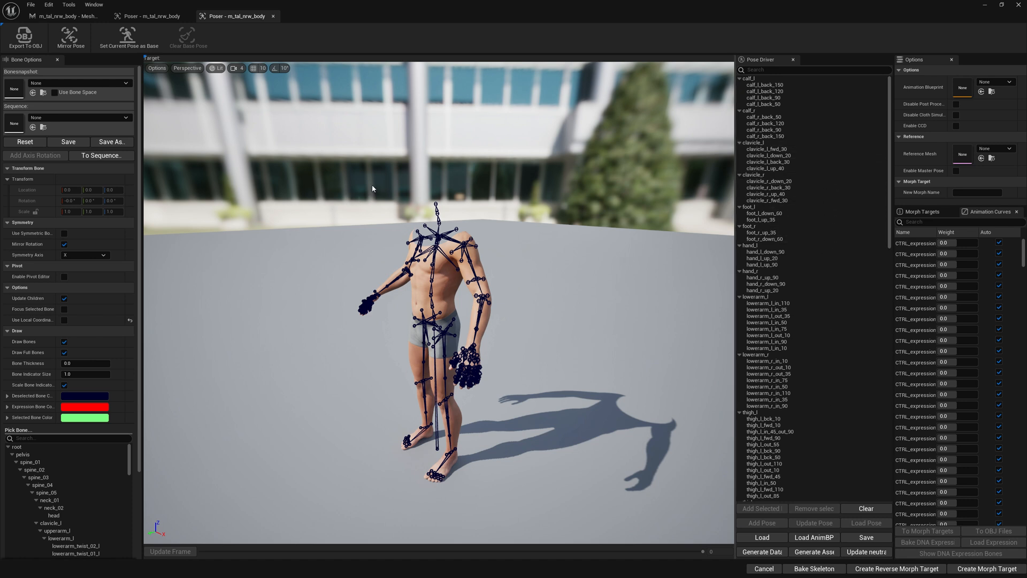
{"action": "mouse_move", "coordinate": [797, 216]}
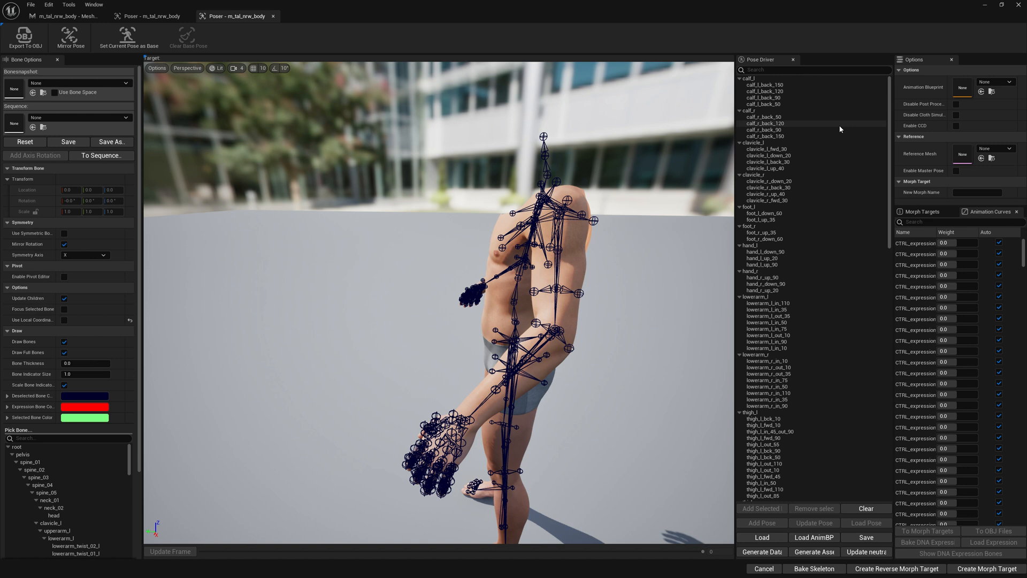
{"action": "mouse_move", "coordinate": [800, 300]}
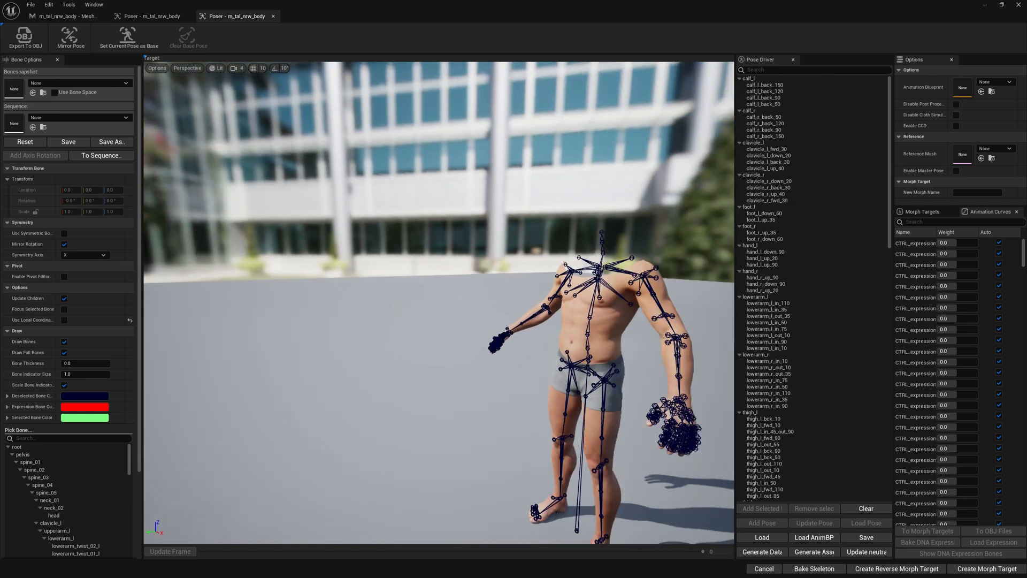
Refresh clavicle_l_up_40 from the current skeleton pose and toggle Disable Post Process off and on
{"action": "left_click", "coordinate": [767, 168]}
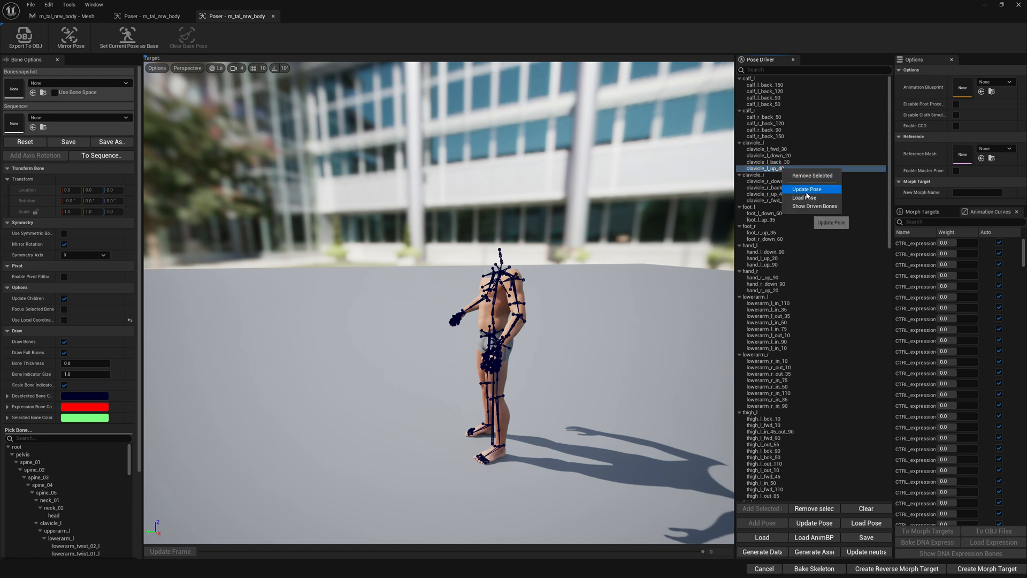
{"action": "left_click", "coordinate": [807, 190]}
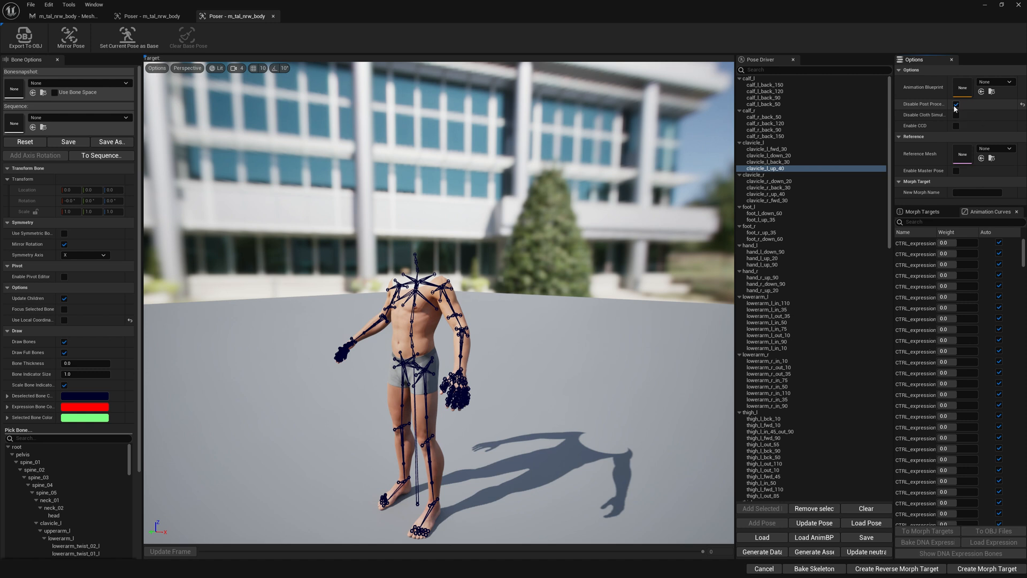
{"action": "left_click", "coordinate": [955, 104]}
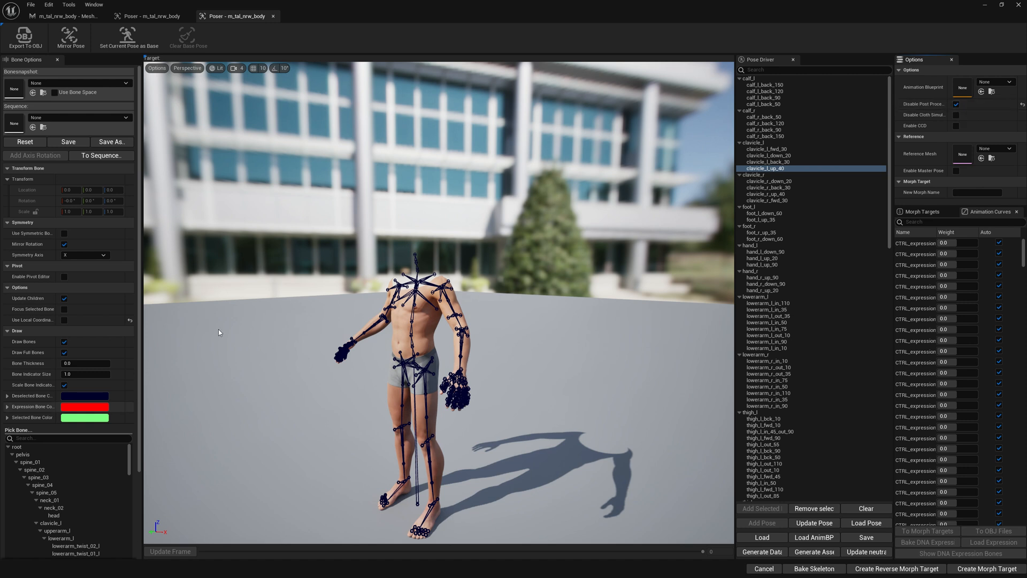
{"action": "mouse_move", "coordinate": [409, 342]}
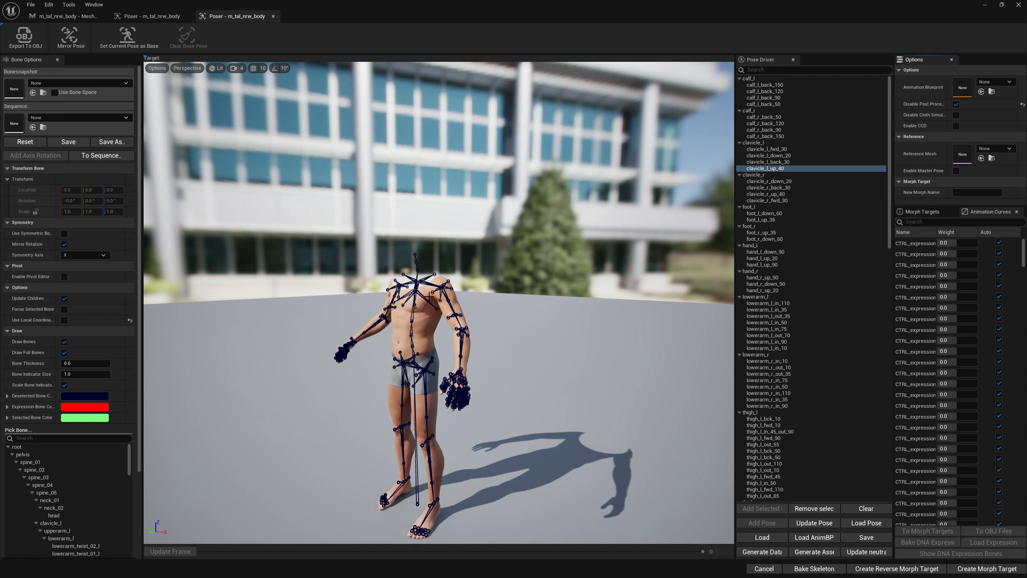
{"action": "left_click", "coordinate": [955, 103]}
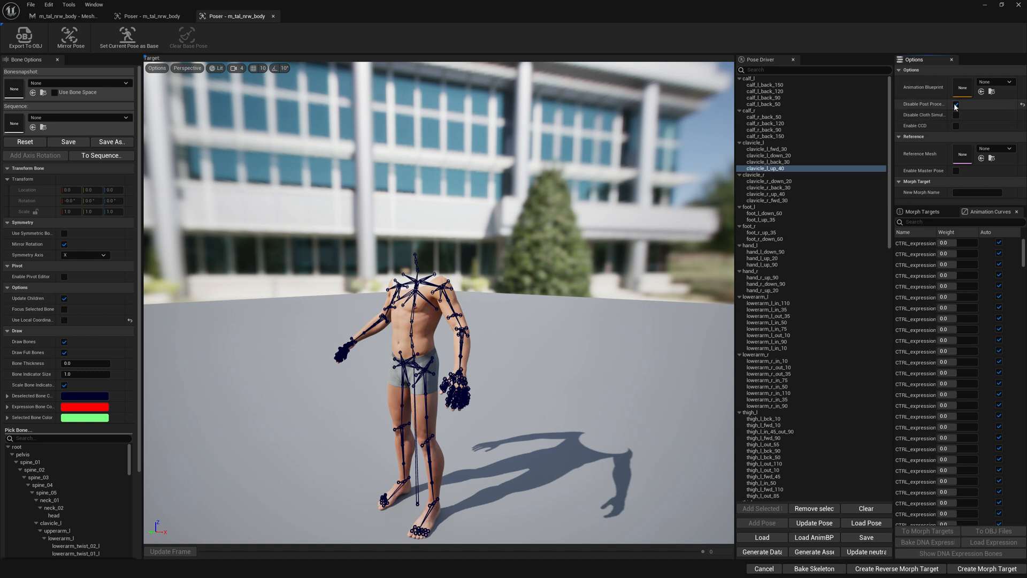
Disable post-processing and load the clavicle_l_up_40 pose onto the skeleton
{"action": "left_click", "coordinate": [955, 104]}
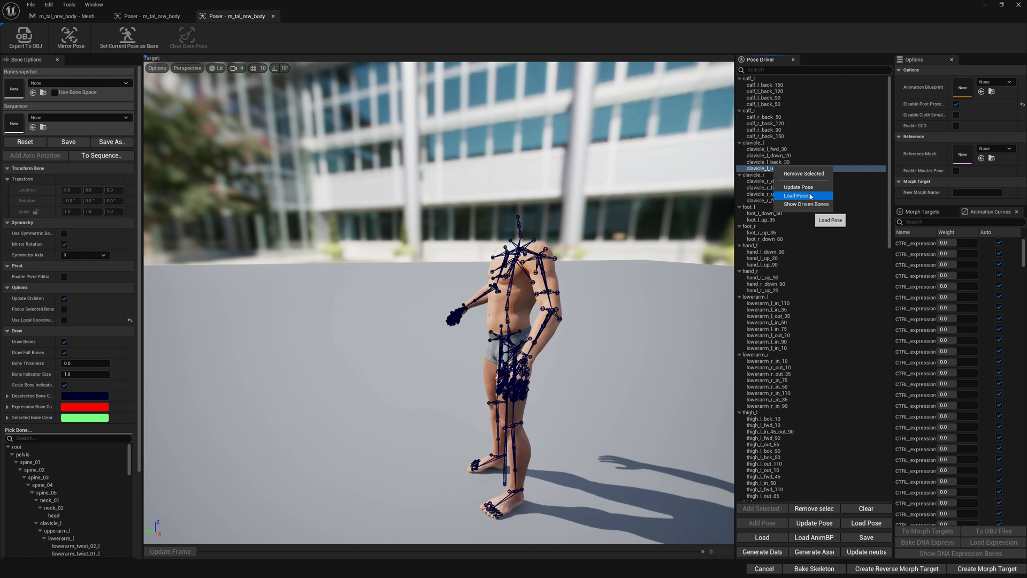
{"action": "left_click", "coordinate": [795, 195]}
{"action": "type", "text": "scap"}
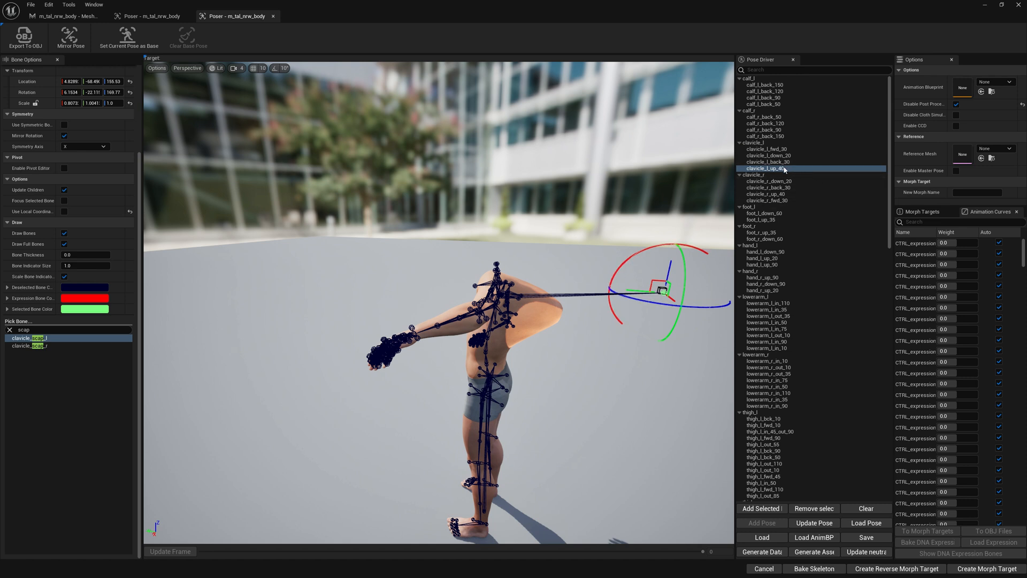
Bring up the actions menu for the clavicle_l_up_40 driver pose
{"action": "left_click", "coordinate": [773, 168]}
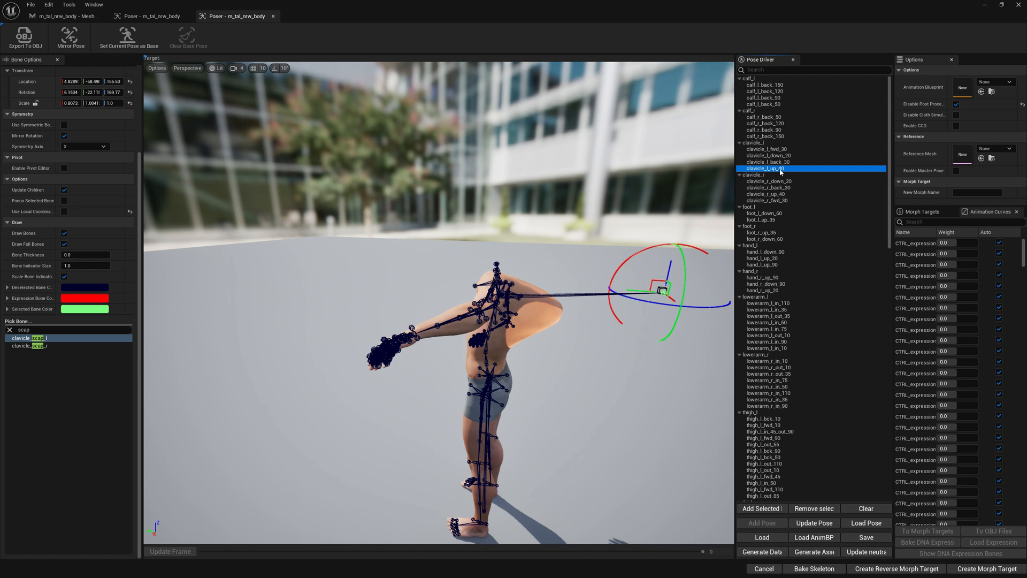
{"action": "right_click", "coordinate": [780, 168]}
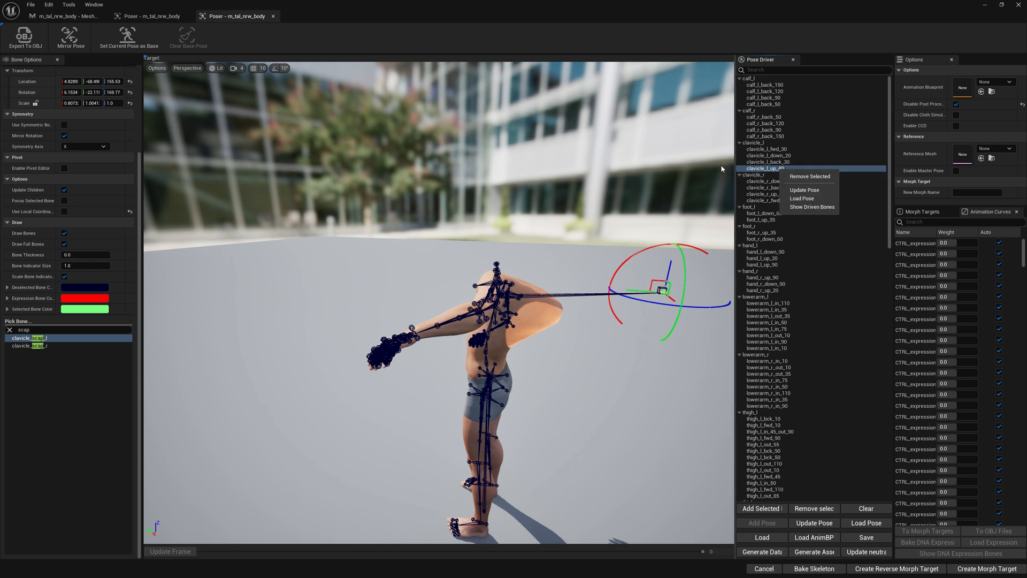
{"action": "mouse_move", "coordinate": [740, 173]}
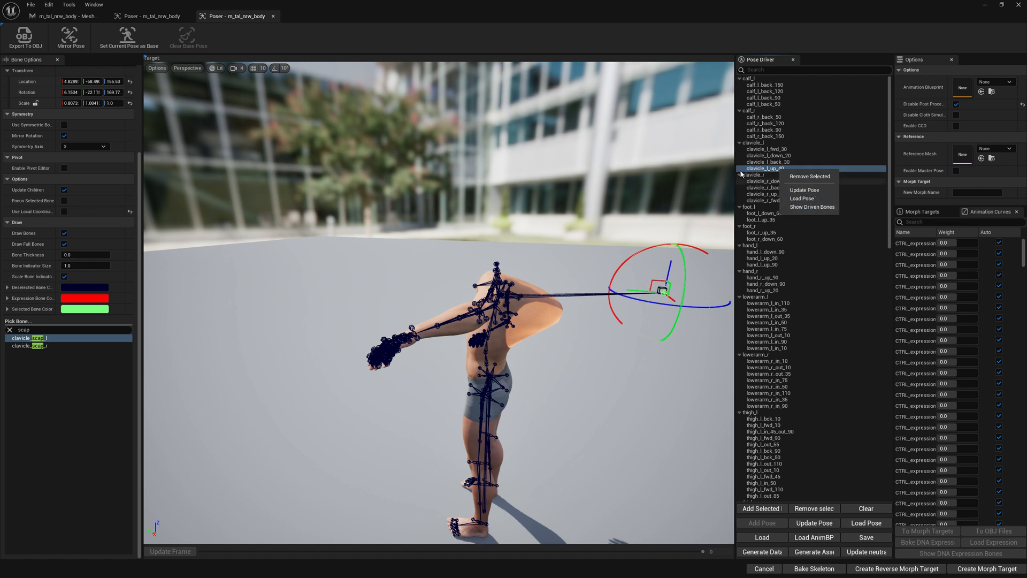
{"action": "left_click", "coordinate": [764, 168]}
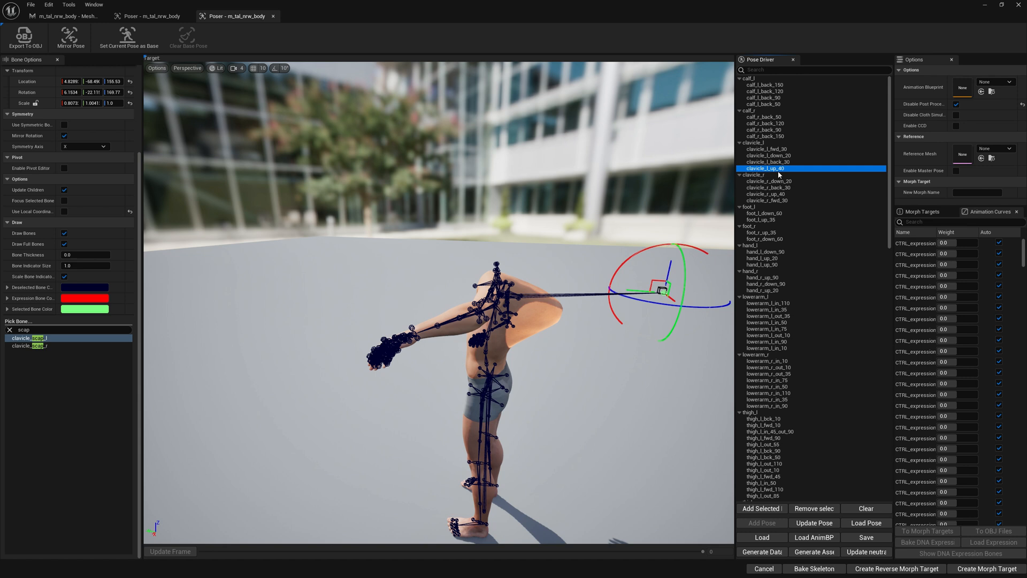
{"action": "right_click", "coordinate": [779, 168]}
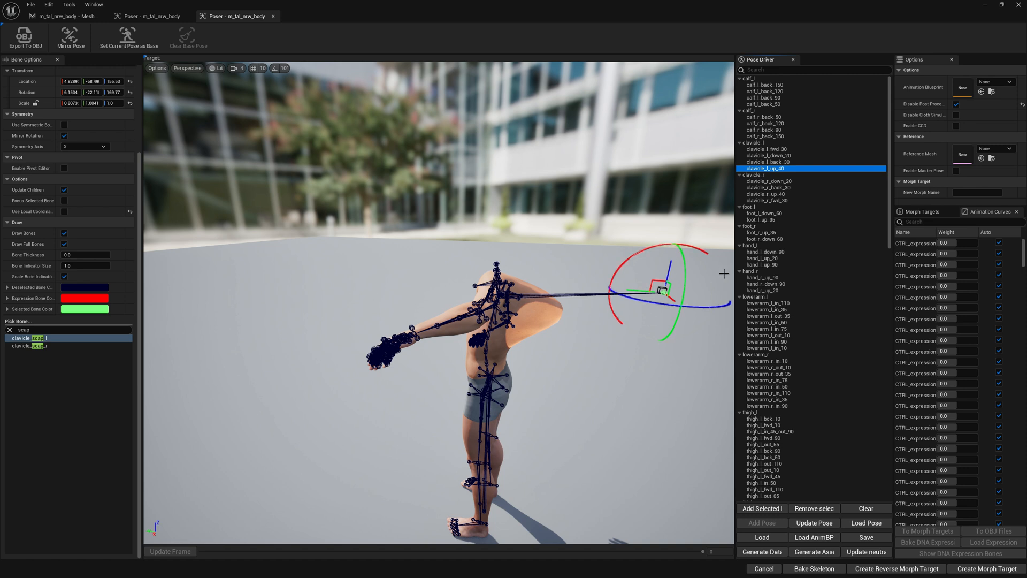
{"action": "mouse_move", "coordinate": [459, 346]}
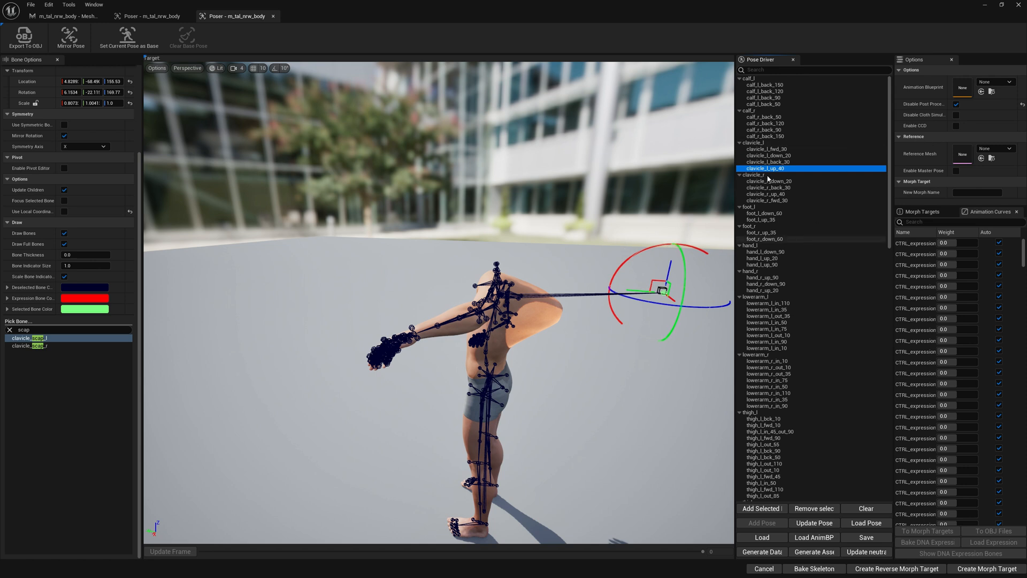
{"action": "mouse_move", "coordinate": [793, 178]}
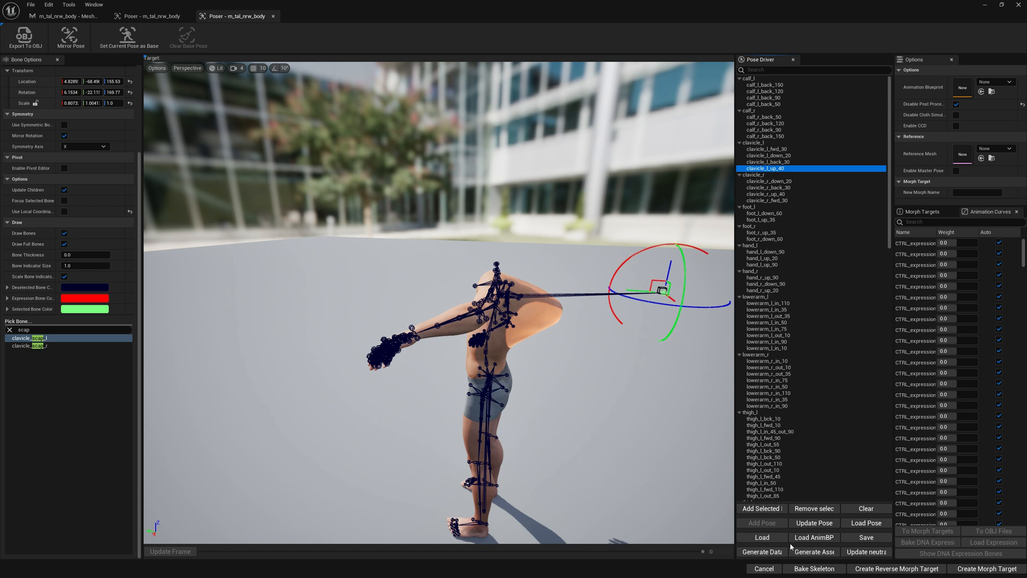
{"action": "mouse_move", "coordinate": [762, 551]}
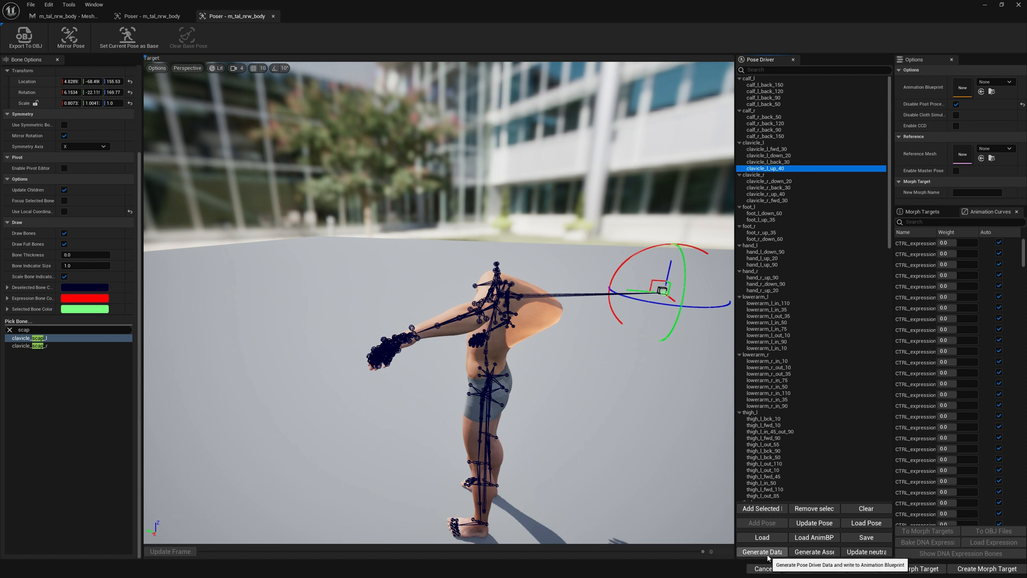
{"action": "mouse_move", "coordinate": [597, 437]}
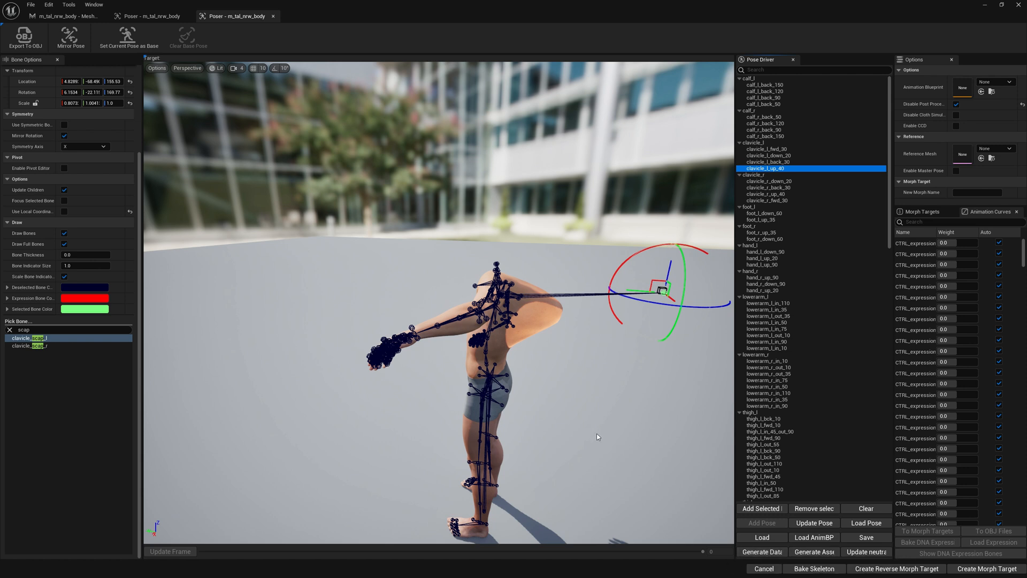
{"action": "mouse_move", "coordinate": [762, 552]}
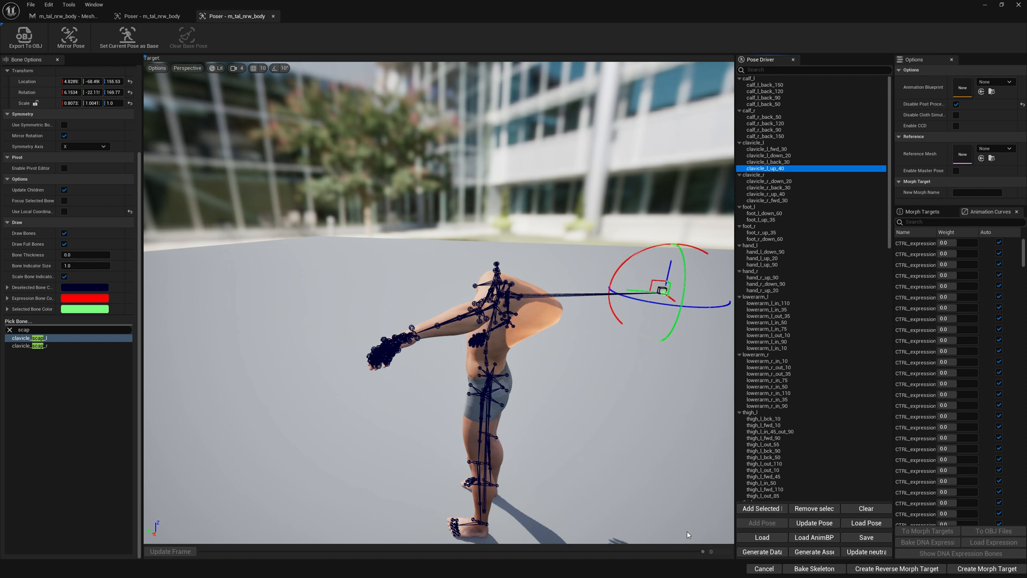
{"action": "mouse_move", "coordinate": [796, 538]}
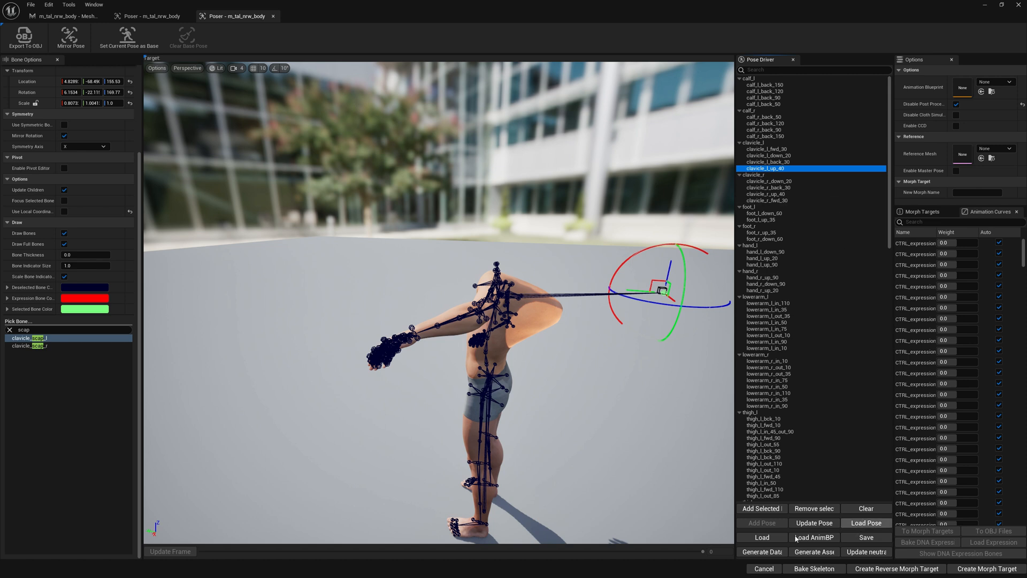
{"action": "mouse_move", "coordinate": [814, 551]}
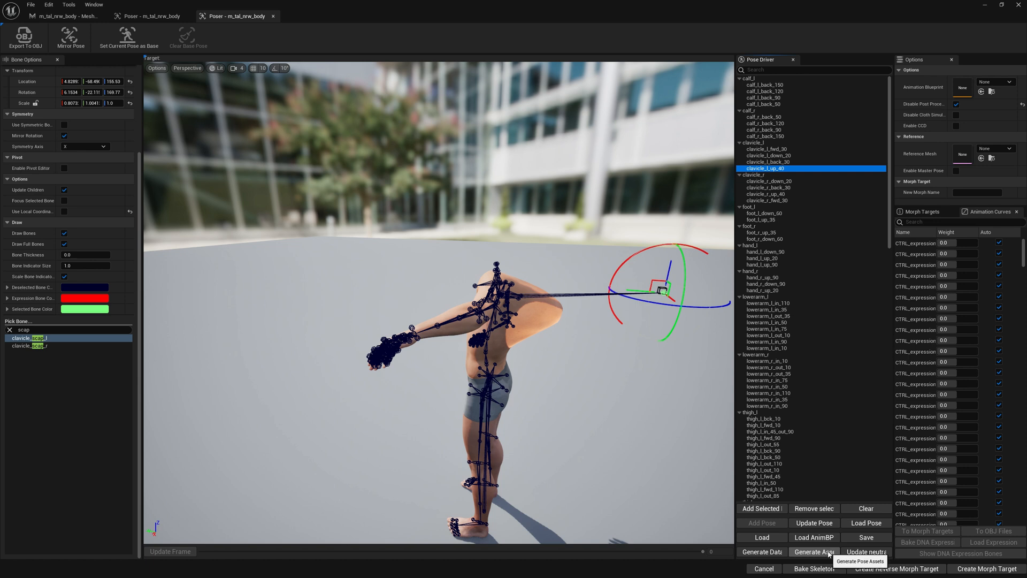
{"action": "mouse_move", "coordinate": [761, 552]}
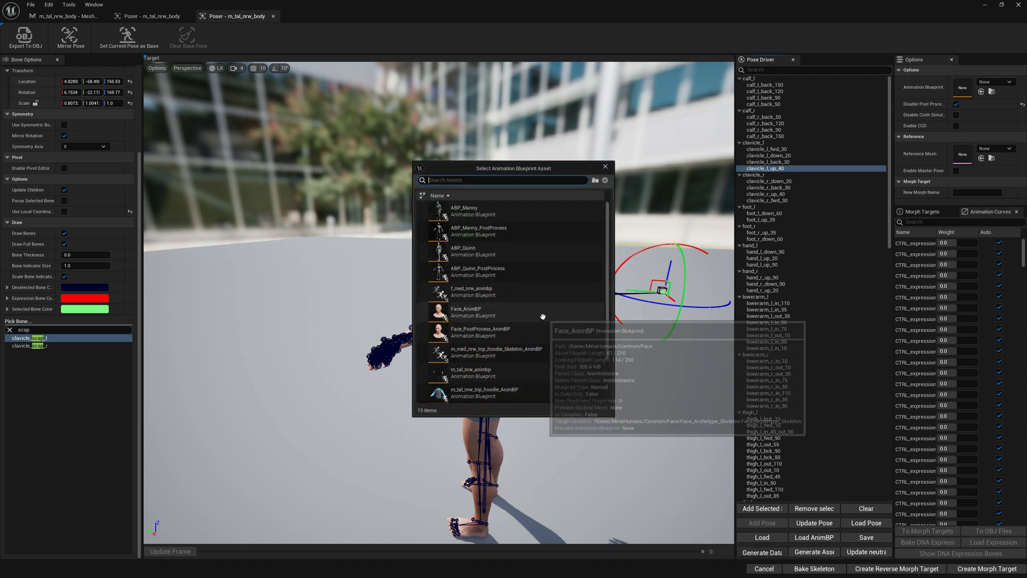
Choose m_tal_nrw_animbp as target and save the generated pose assets to Content/PoseDrivers
{"action": "scroll", "scroll_direction": "down", "scroll_amount": 3}
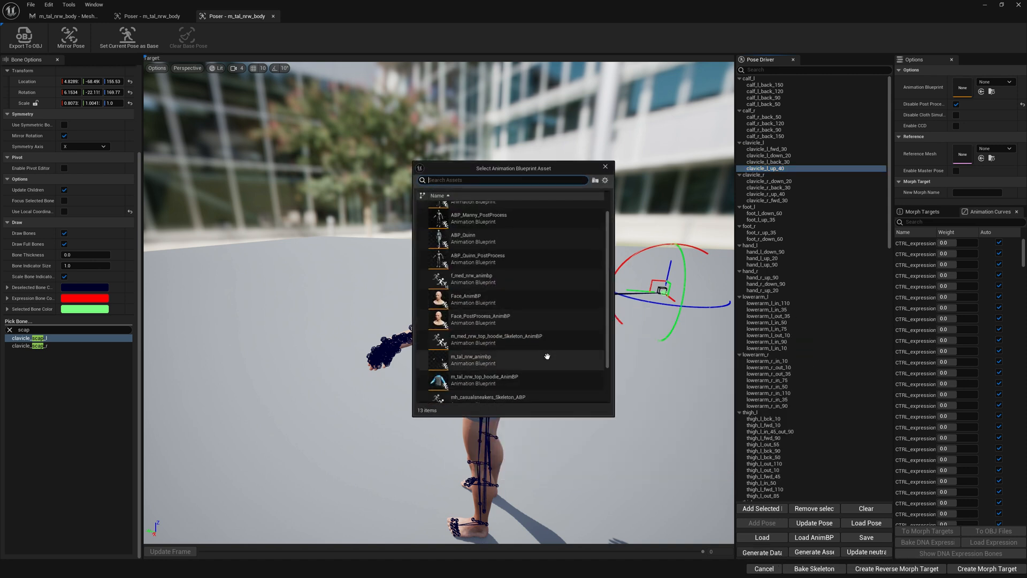
{"action": "left_click", "coordinate": [471, 360]}
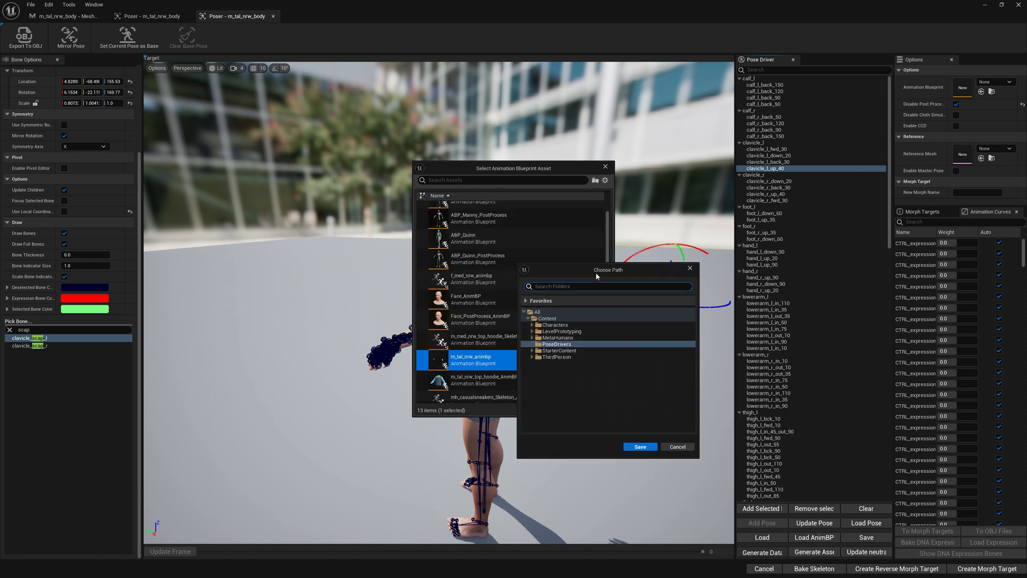
{"action": "mouse_move", "coordinate": [596, 277]}
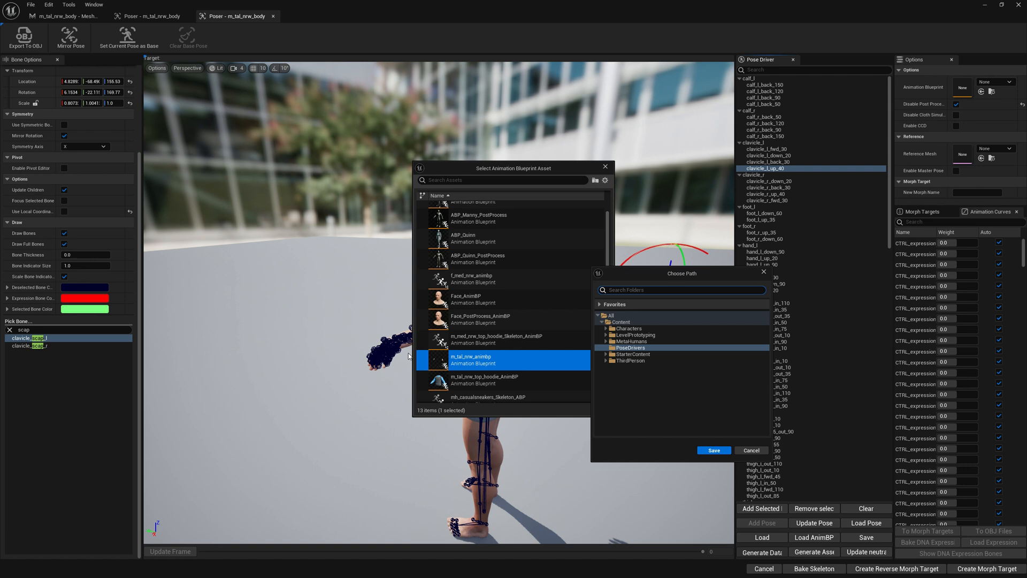
{"action": "mouse_move", "coordinate": [880, 183]}
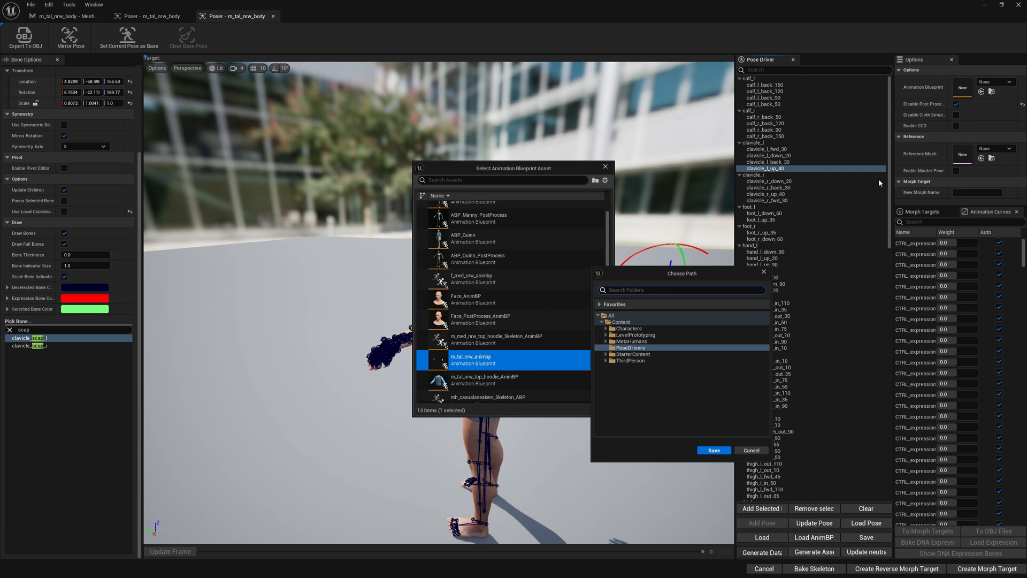
{"action": "mouse_move", "coordinate": [720, 332]}
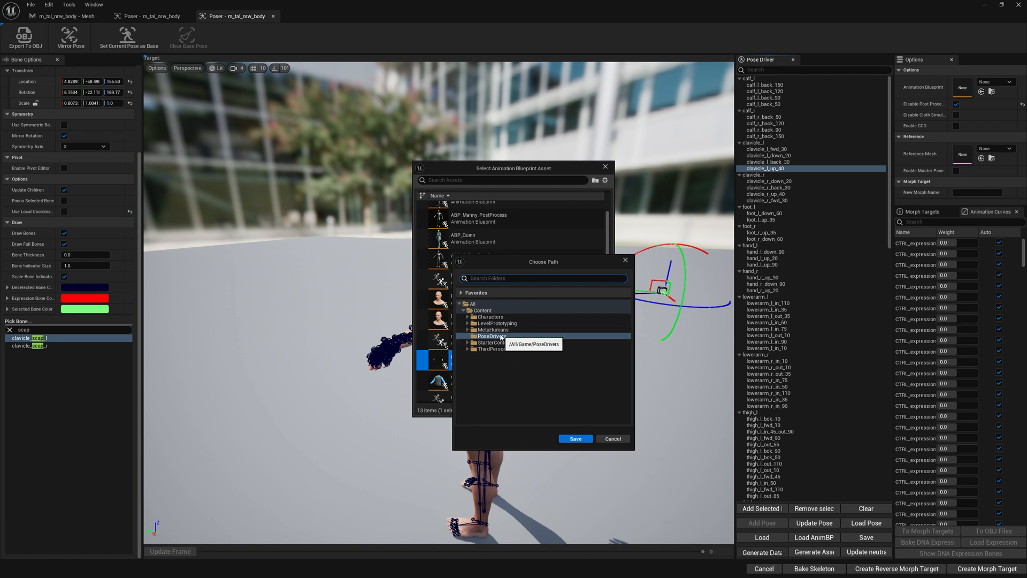
{"action": "left_click", "coordinate": [493, 335]}
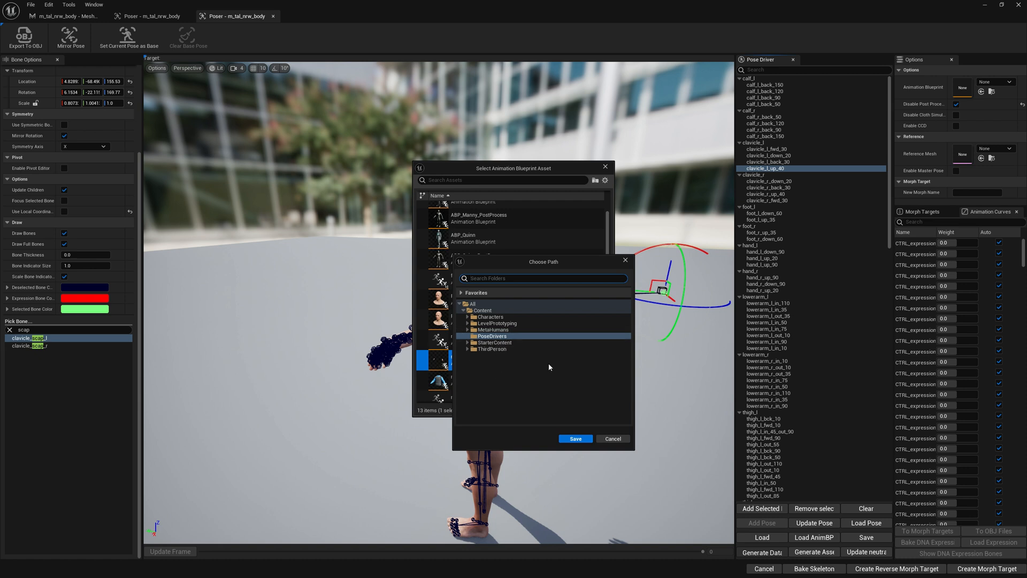
{"action": "mouse_move", "coordinate": [524, 395]}
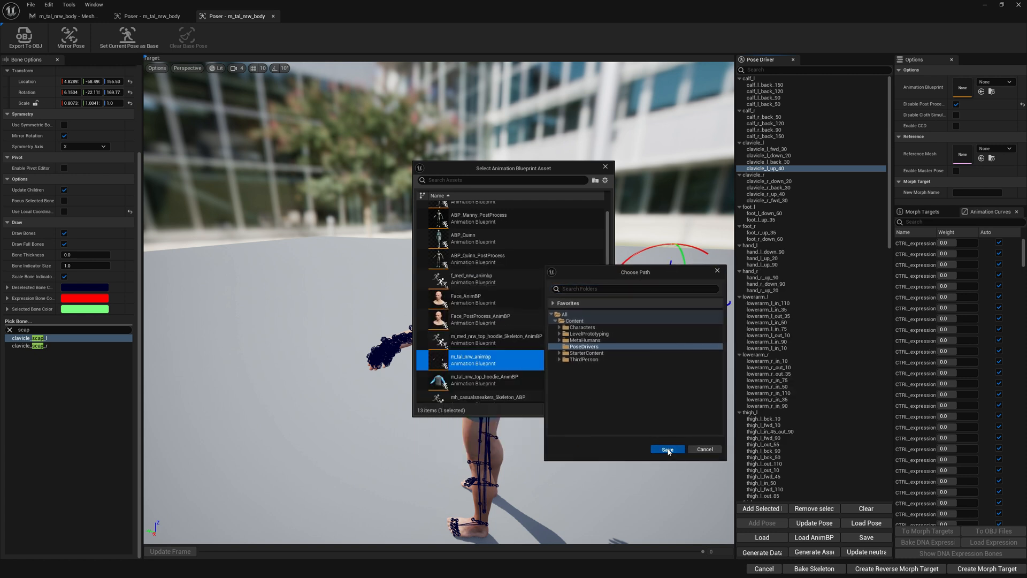
{"action": "left_click", "coordinate": [666, 449]}
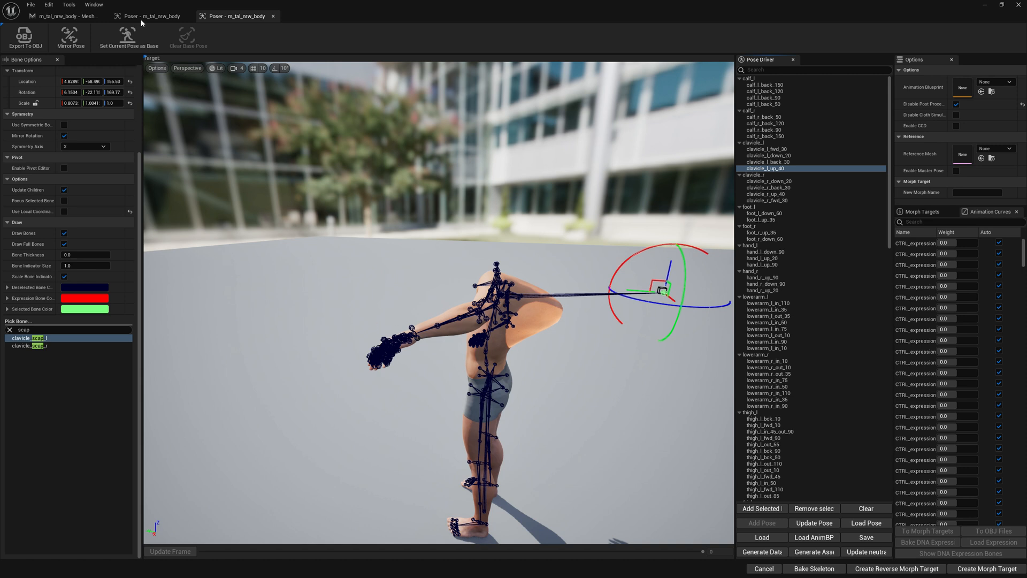
Open m_tal_nrw_body in the mesh editor, select clavicle_l to test the shoulder deformation, and return to Poser
{"action": "left_click", "coordinate": [59, 16]}
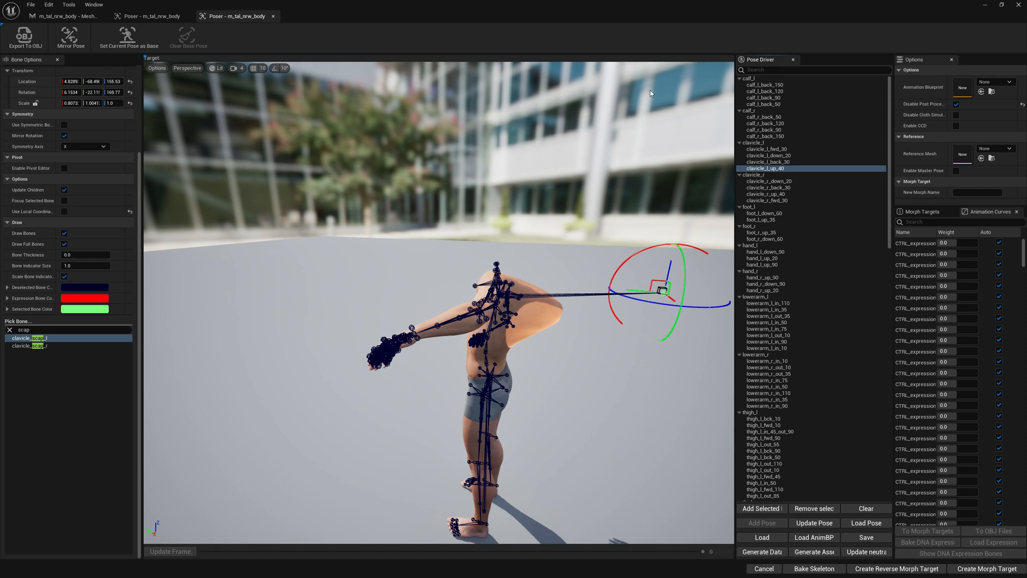
{"action": "left_click", "coordinate": [62, 16]}
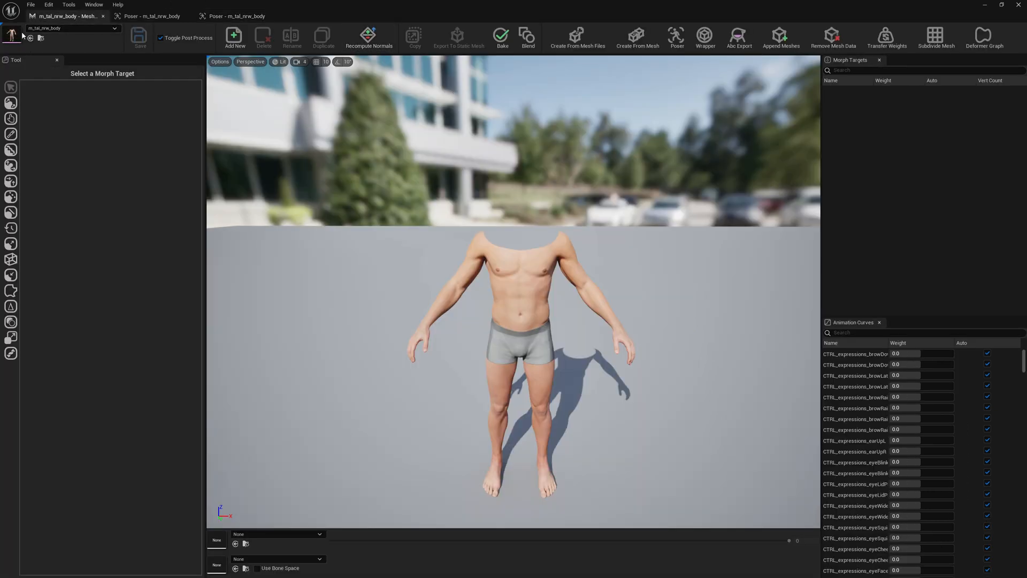
{"action": "left_click", "coordinate": [321, 16]}
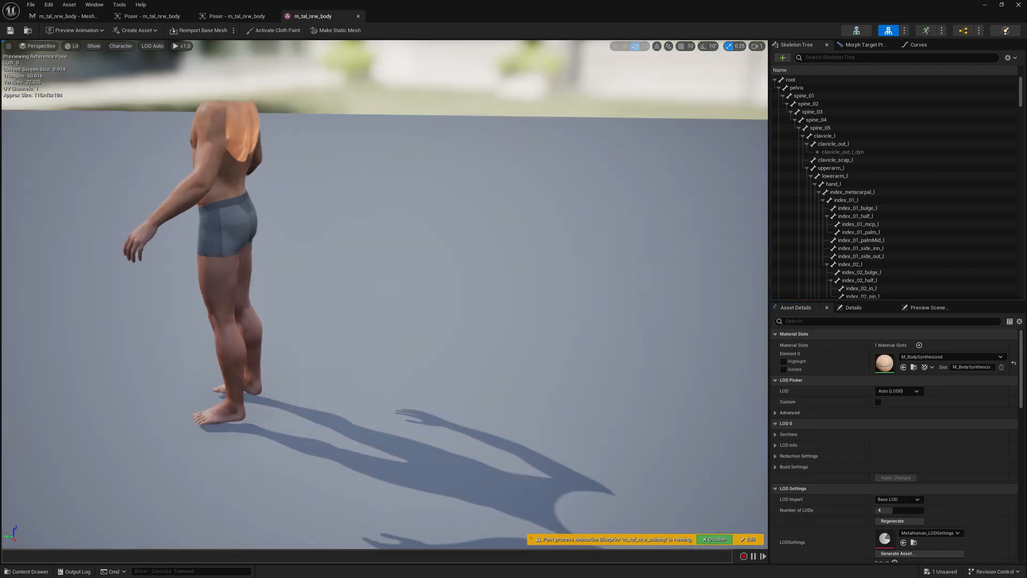
{"action": "left_click", "coordinate": [824, 136]}
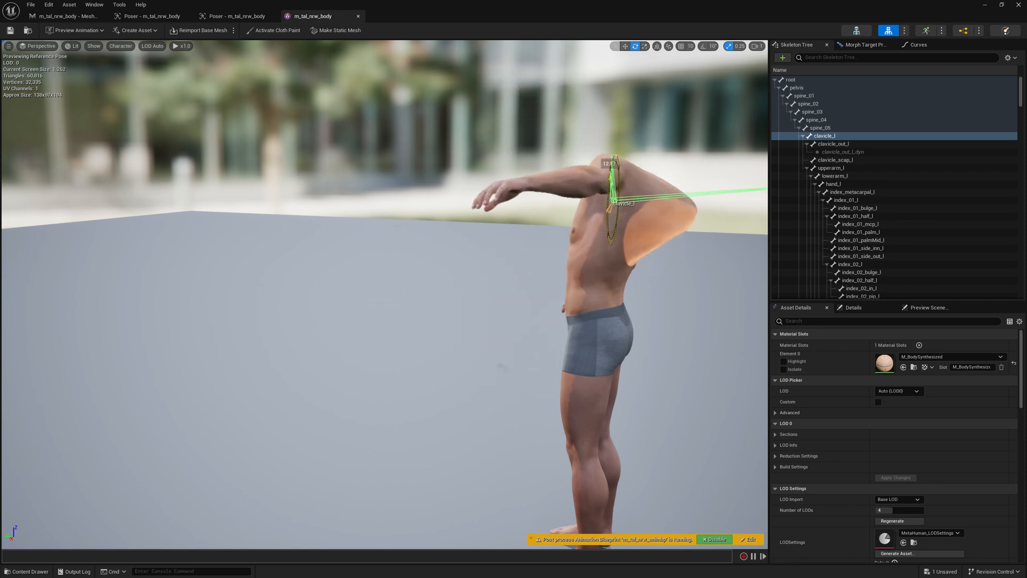
{"action": "left_click", "coordinate": [232, 16]}
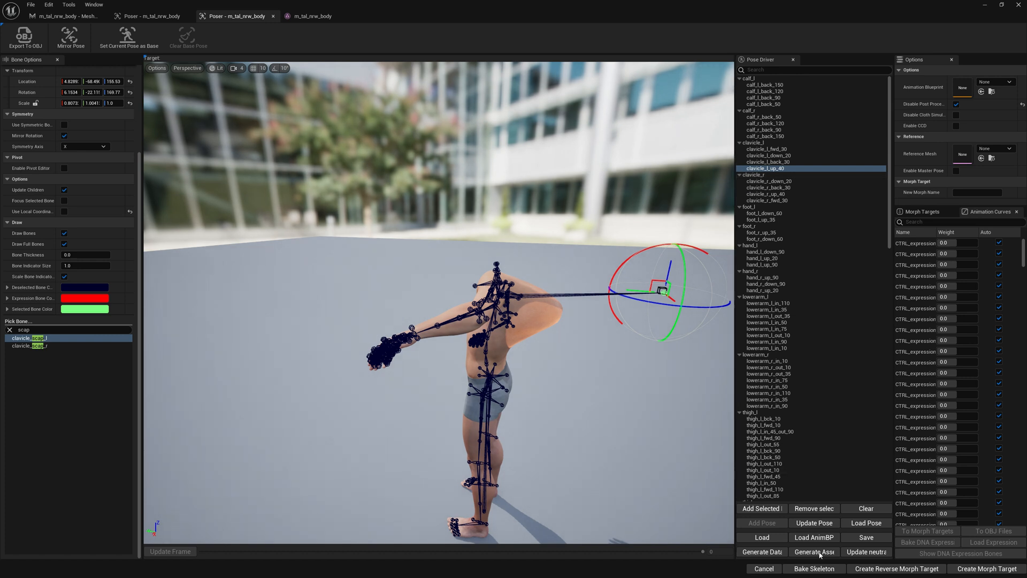
{"action": "mouse_move", "coordinate": [813, 537]}
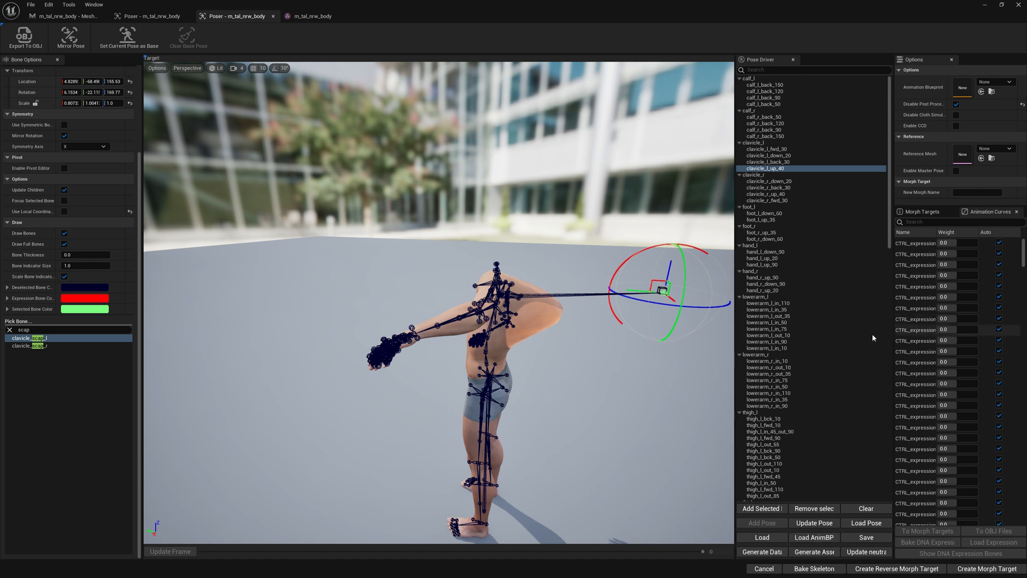
Scroll through the Pose Driver list to review the generated poses
{"action": "scroll", "scroll_direction": "down", "scroll_amount": 3}
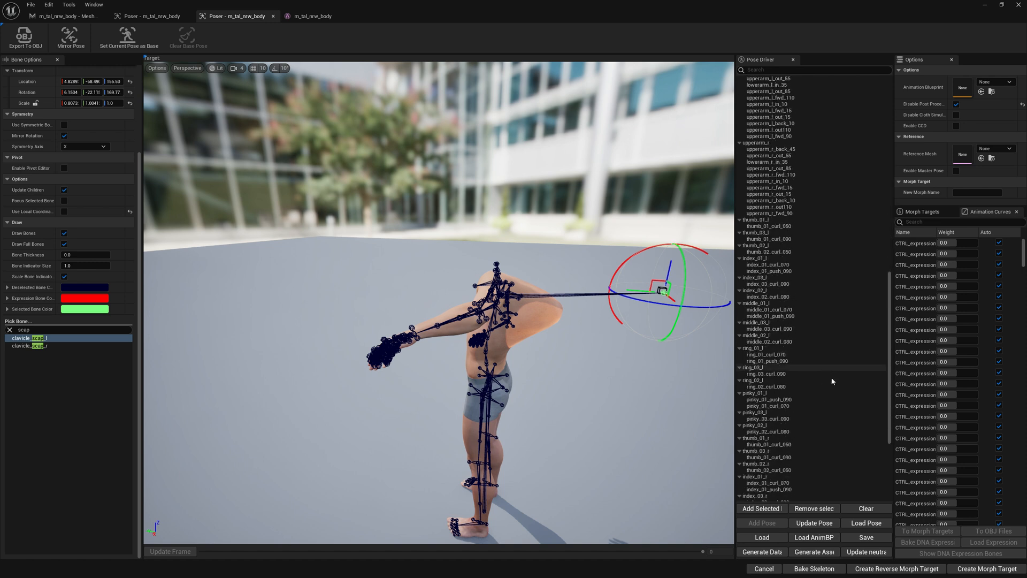
{"action": "scroll", "scroll_direction": "up", "scroll_amount": 3}
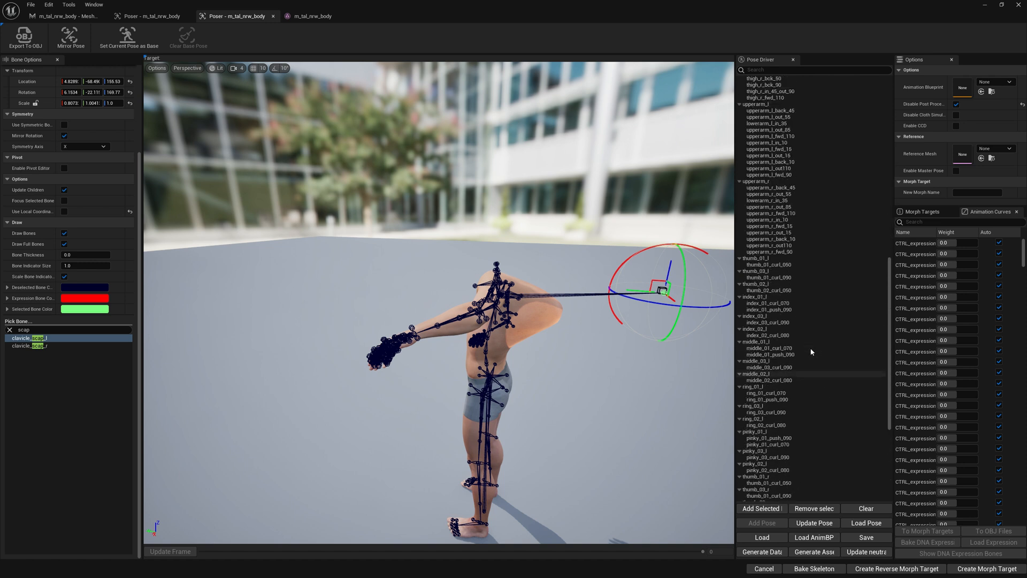
{"action": "scroll", "scroll_direction": "up", "scroll_amount": 3}
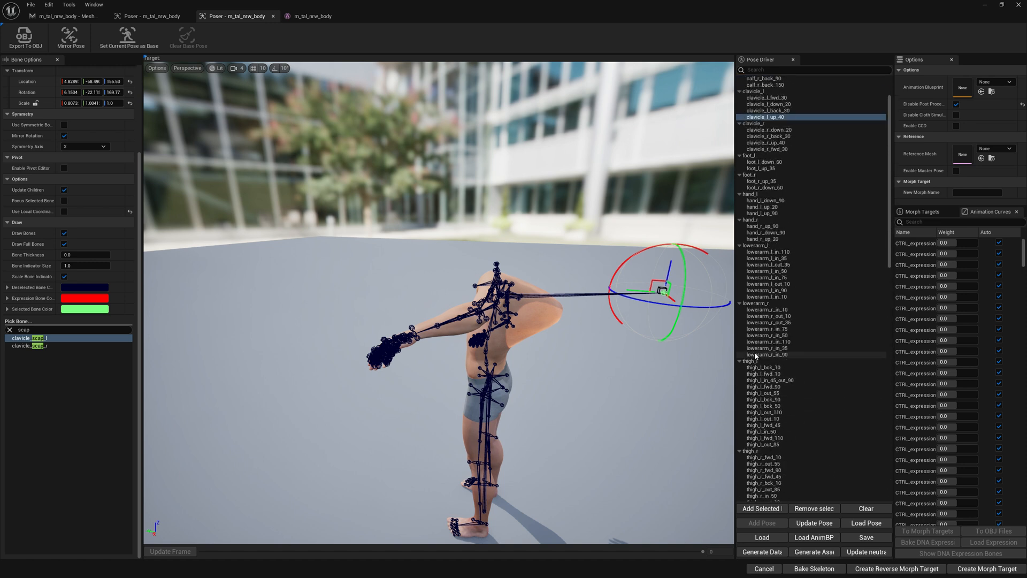
{"action": "scroll", "scroll_direction": "up", "scroll_amount": 3}
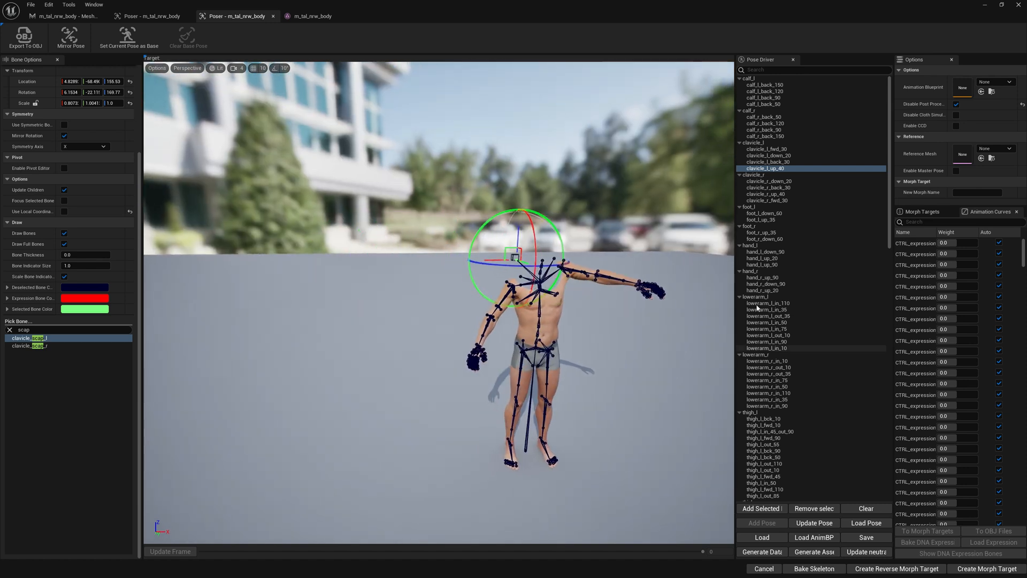
{"action": "mouse_move", "coordinate": [864, 552]}
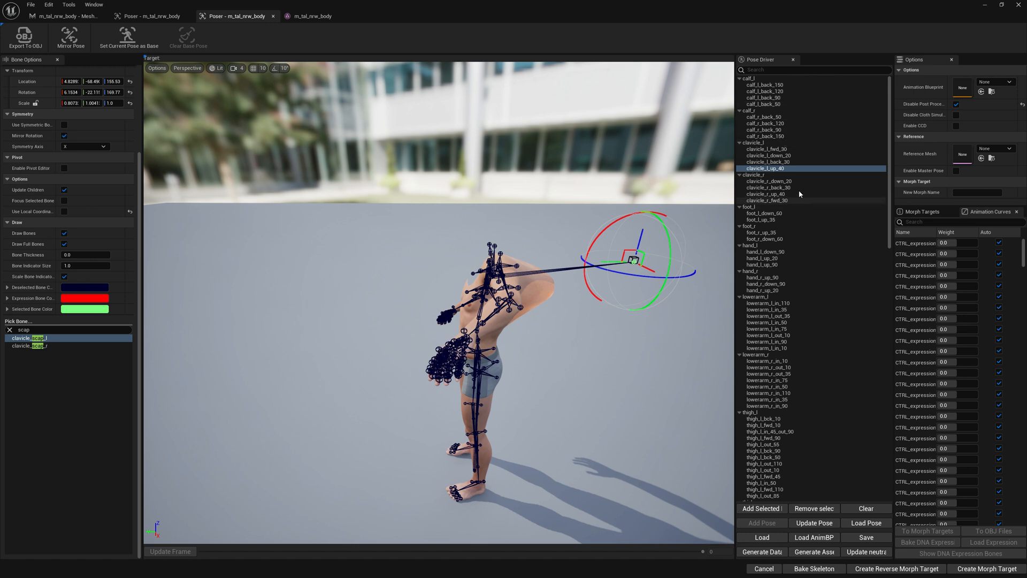
{"action": "mouse_move", "coordinate": [635, 241]}
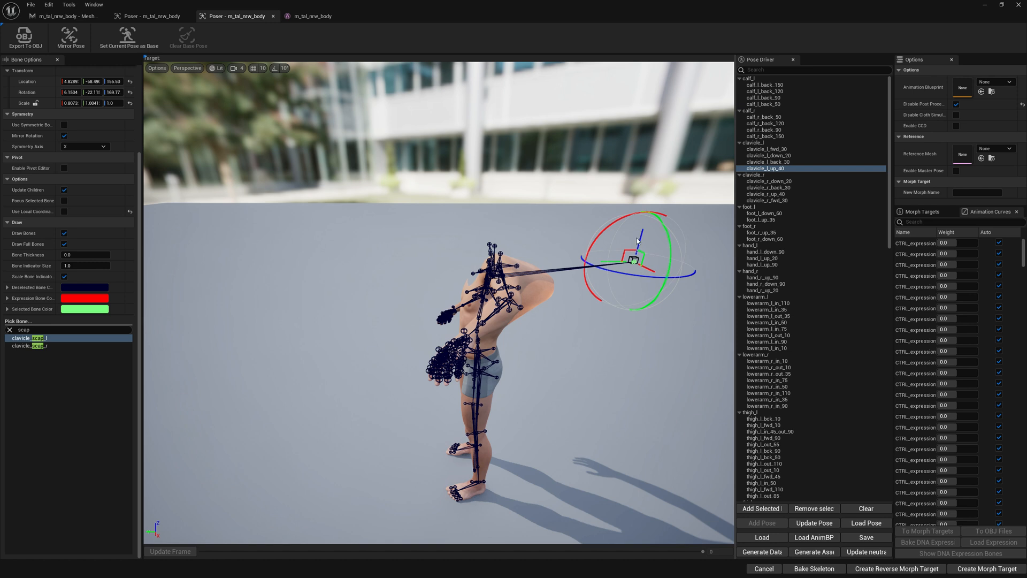
{"action": "mouse_move", "coordinate": [499, 197]}
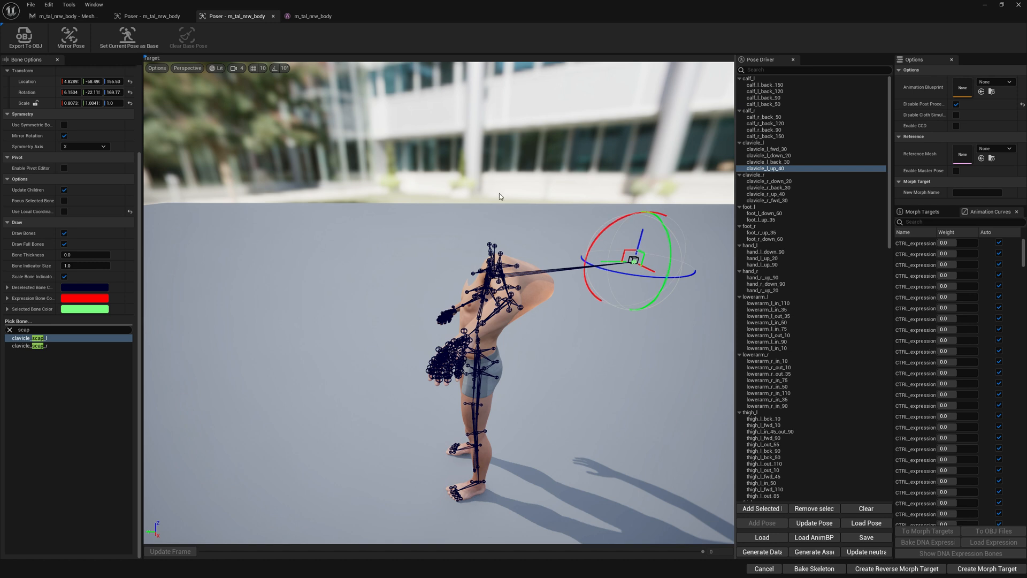
{"action": "mouse_move", "coordinate": [879, 201]}
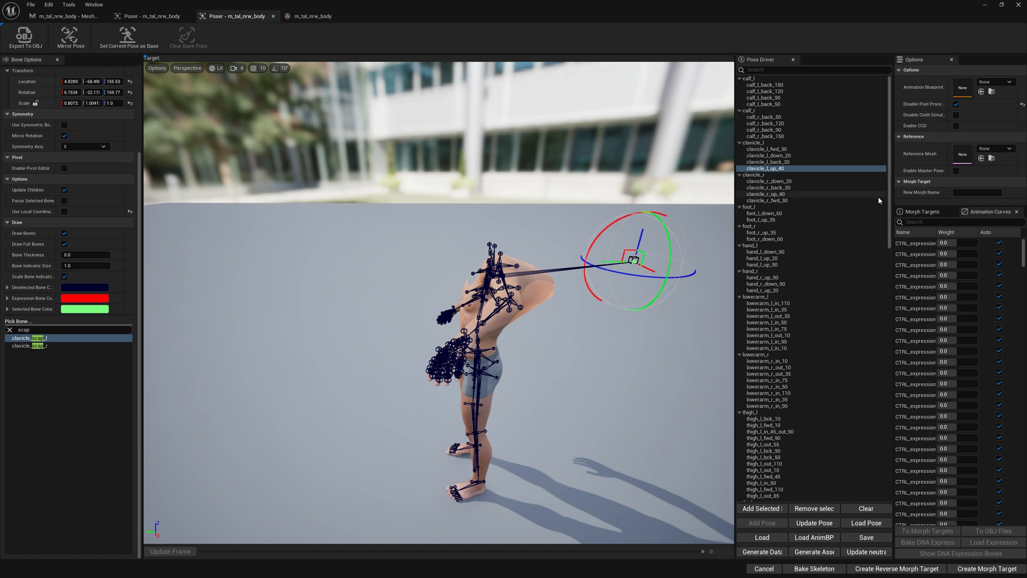
{"action": "mouse_move", "coordinate": [632, 165]}
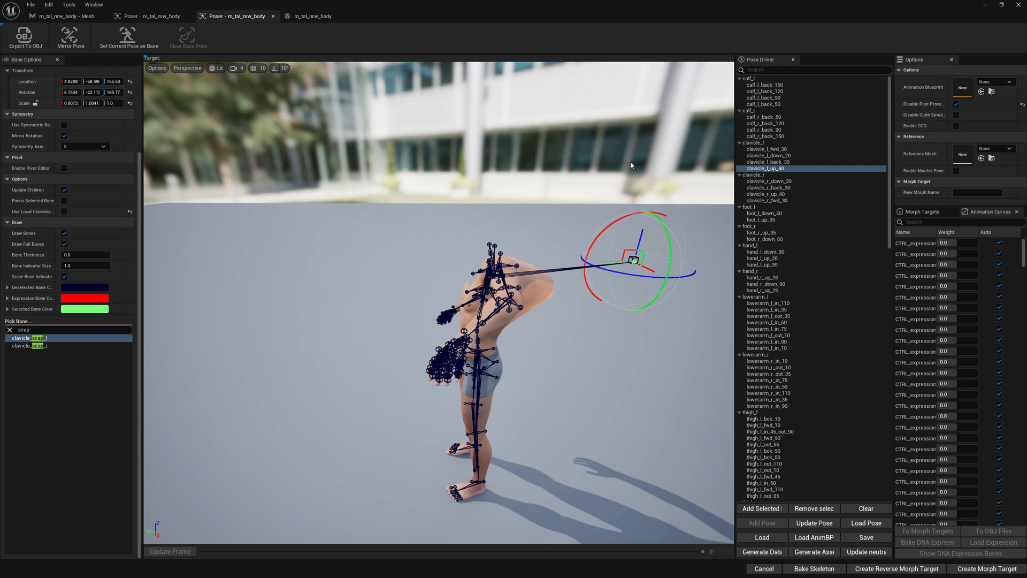
{"action": "mouse_move", "coordinate": [647, 164]}
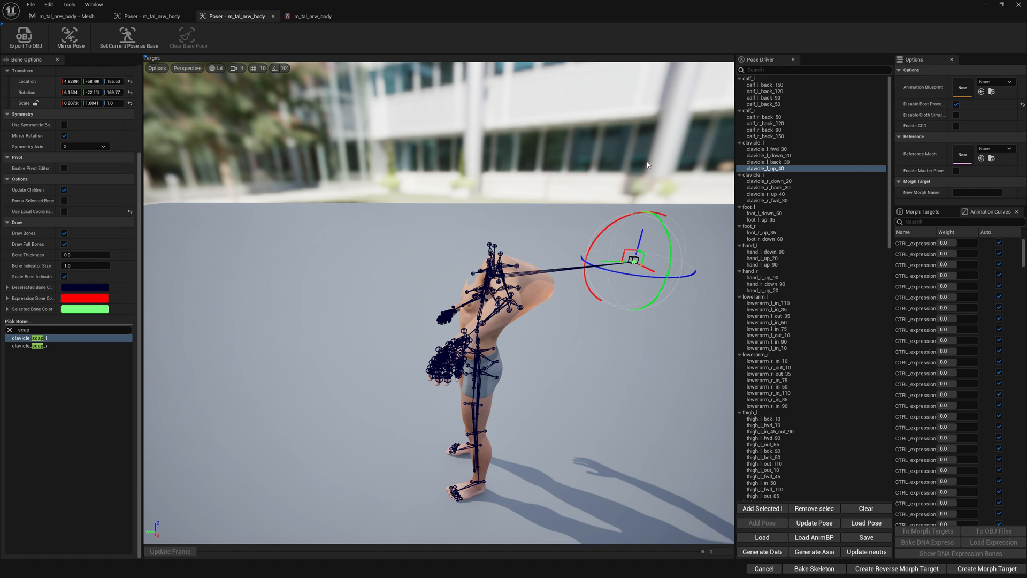